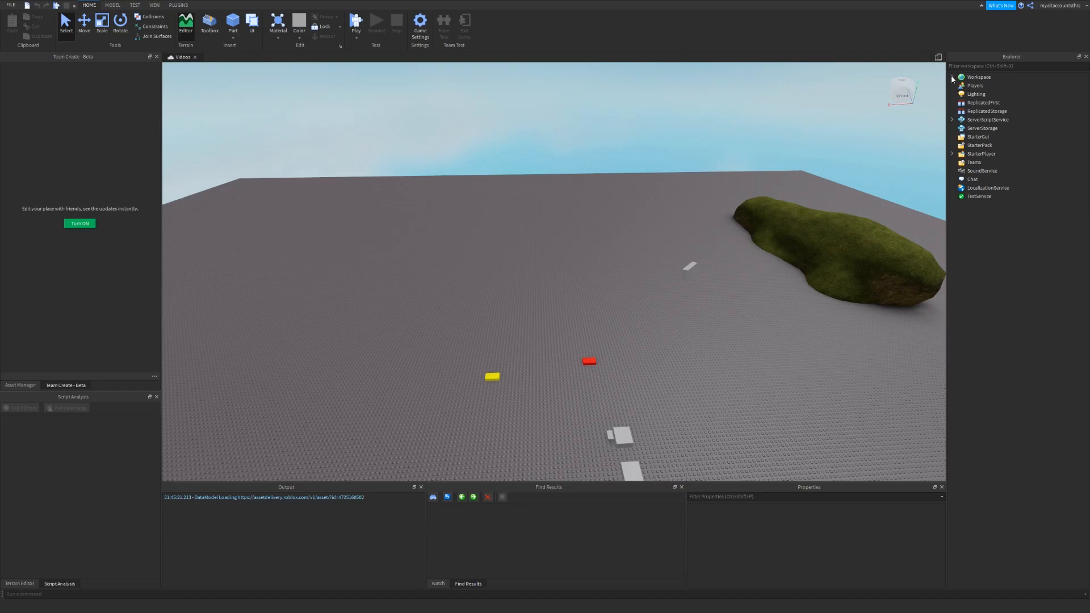
# Expand the Workspace in Explorer to reveal Killbrick, Money, Baseplate and the Parts.
pyautogui.click(954, 77)
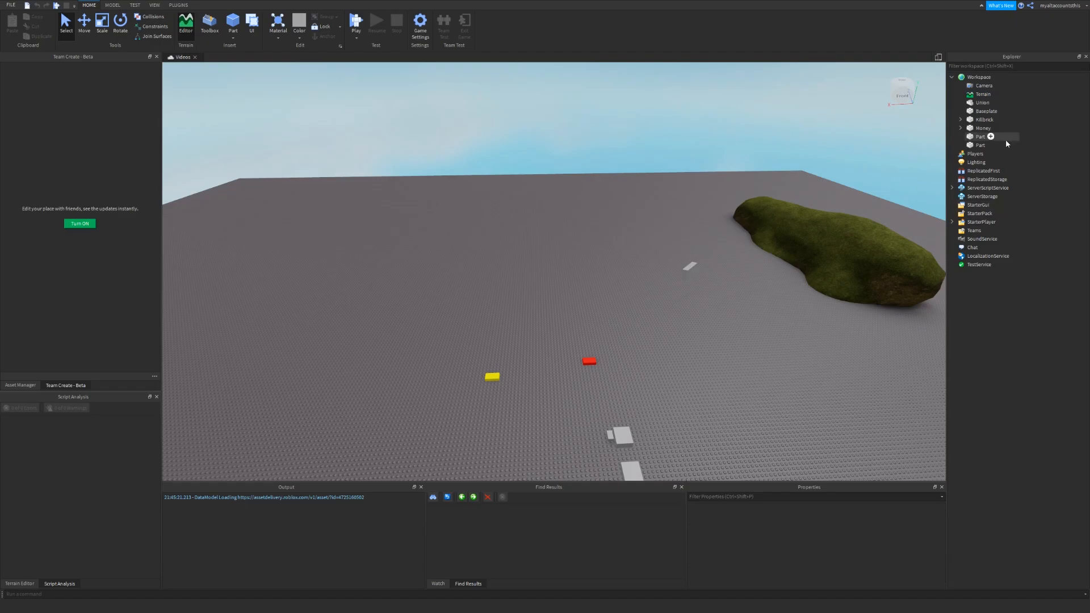
pyautogui.moveTo(1009, 141)
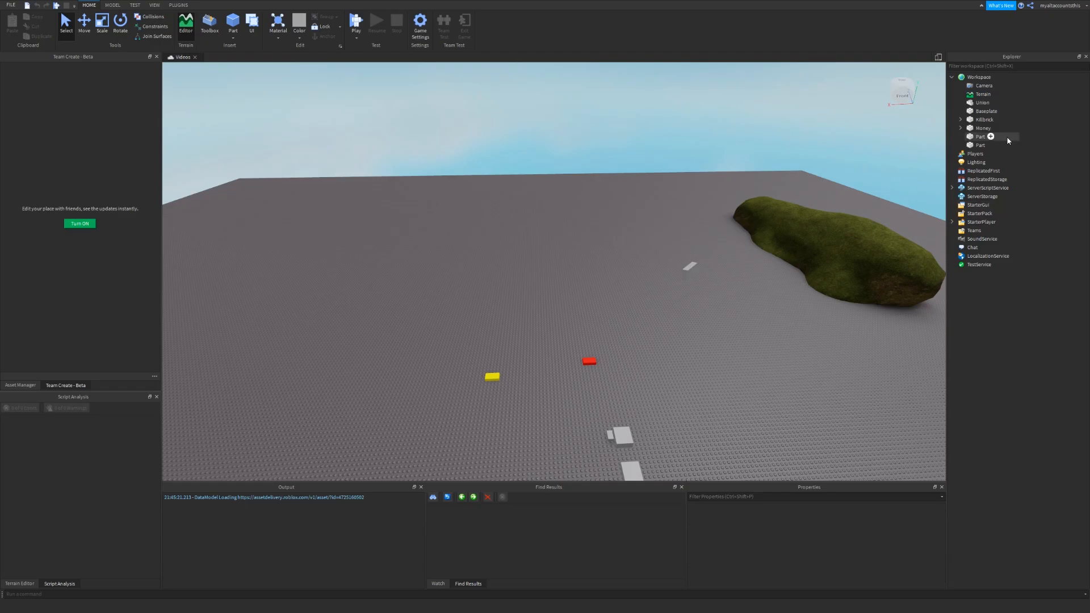
pyautogui.moveTo(1011, 137)
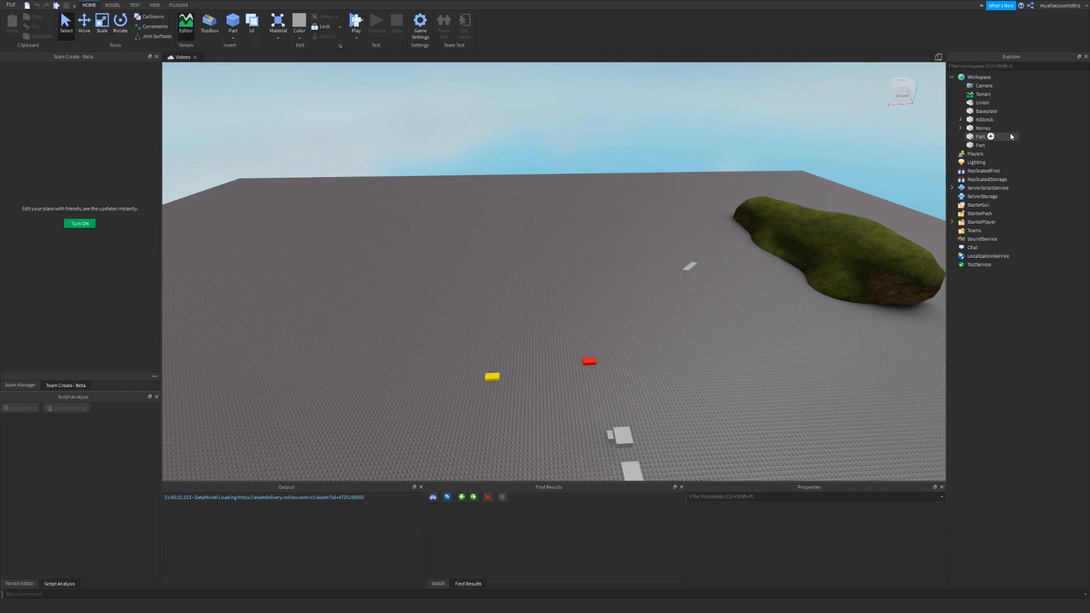
# Create a Map folder in Workspace with an 'Interaction Parts' folder inside it.
pyautogui.click(978, 78)
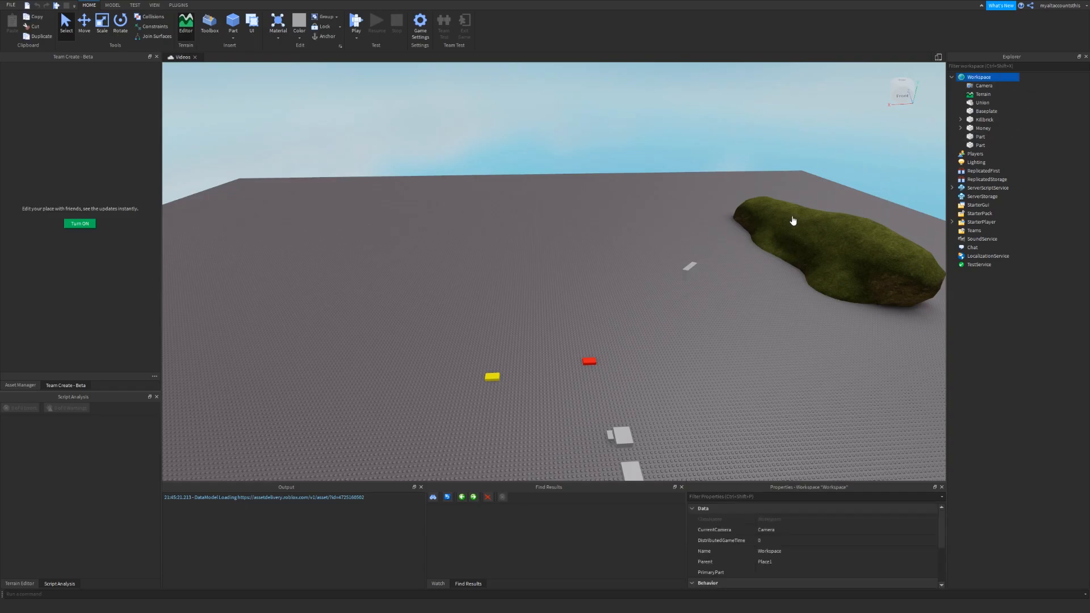
pyautogui.moveTo(296, 203)
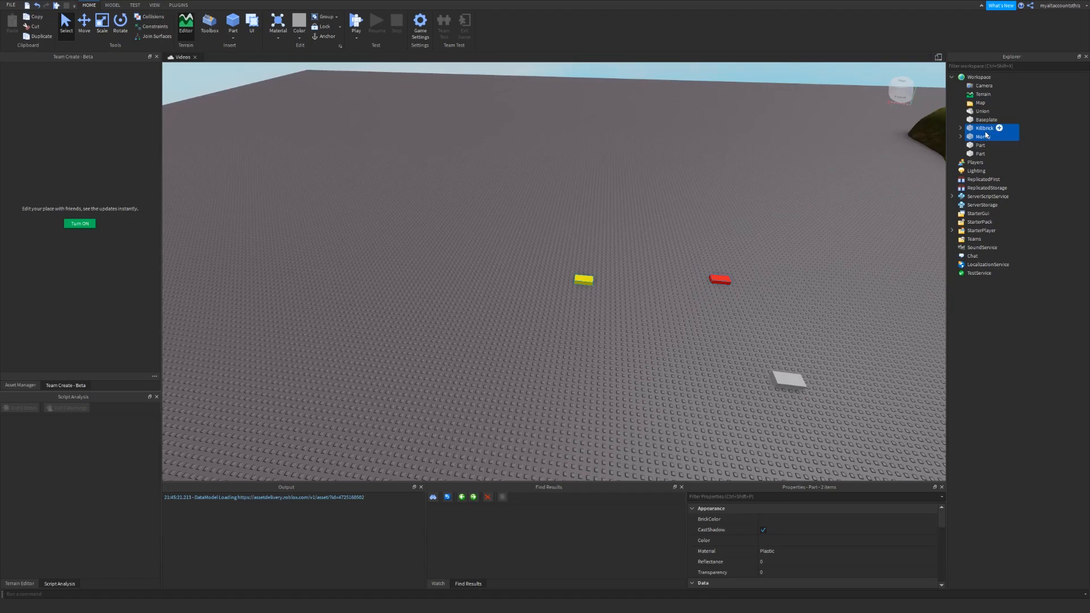
pyautogui.click(981, 102)
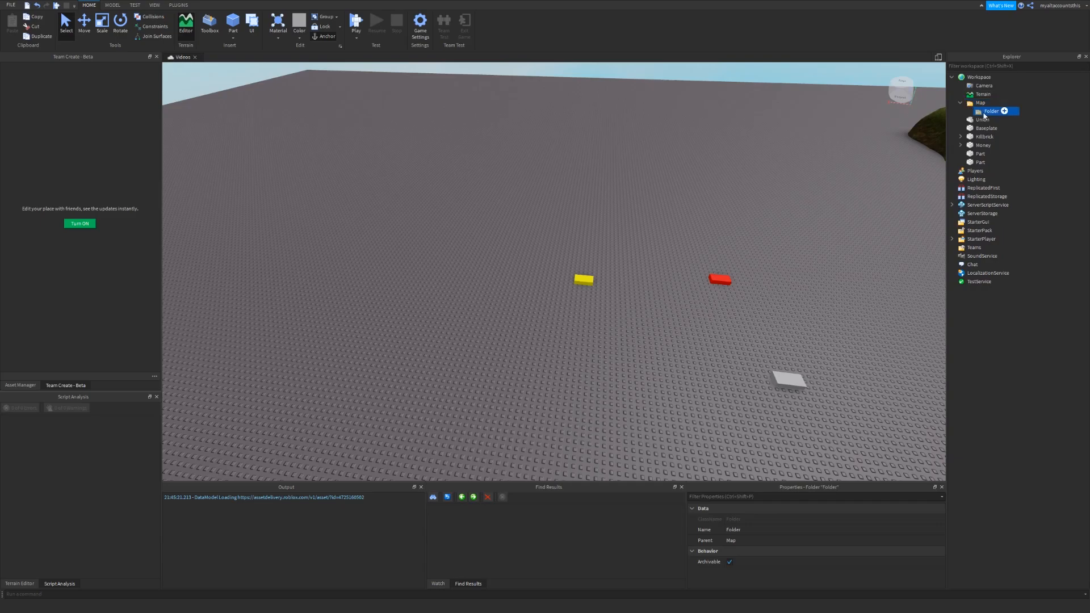
pyautogui.write('Interaction Parts')
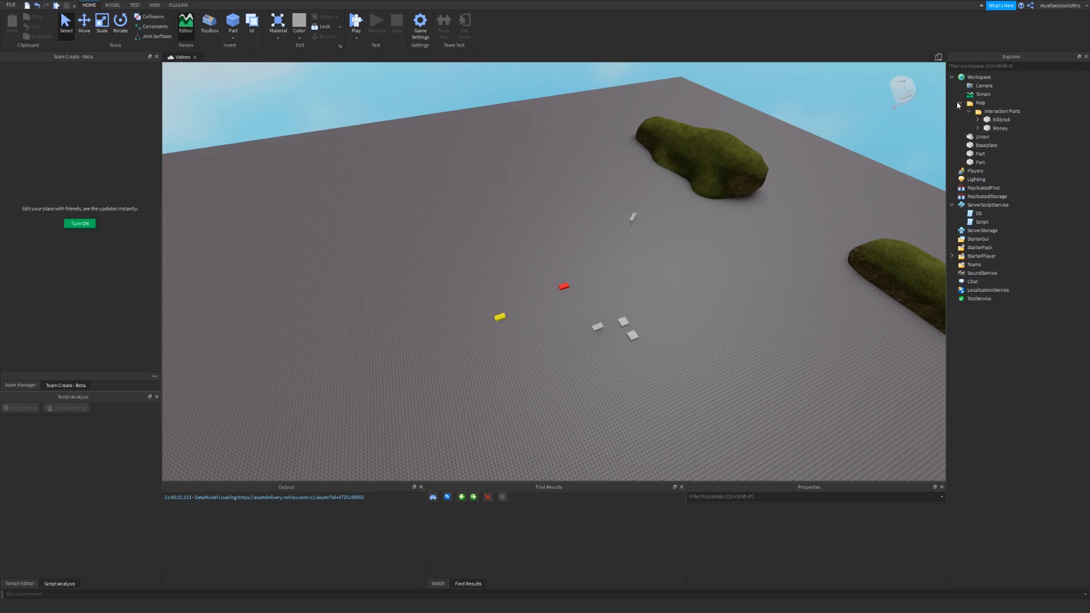
pyautogui.click(967, 102)
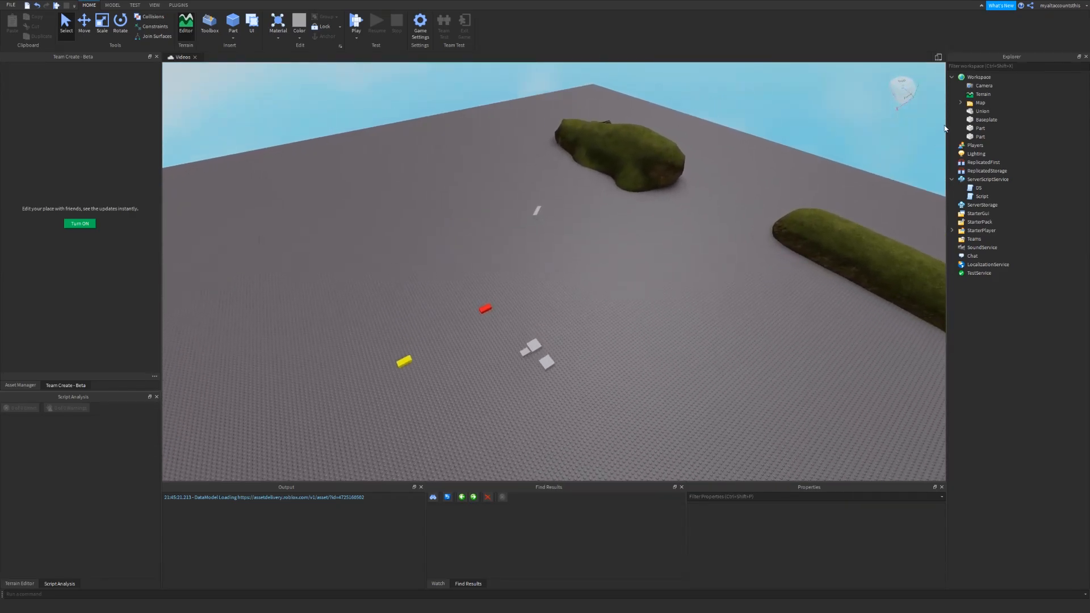
pyautogui.click(961, 102)
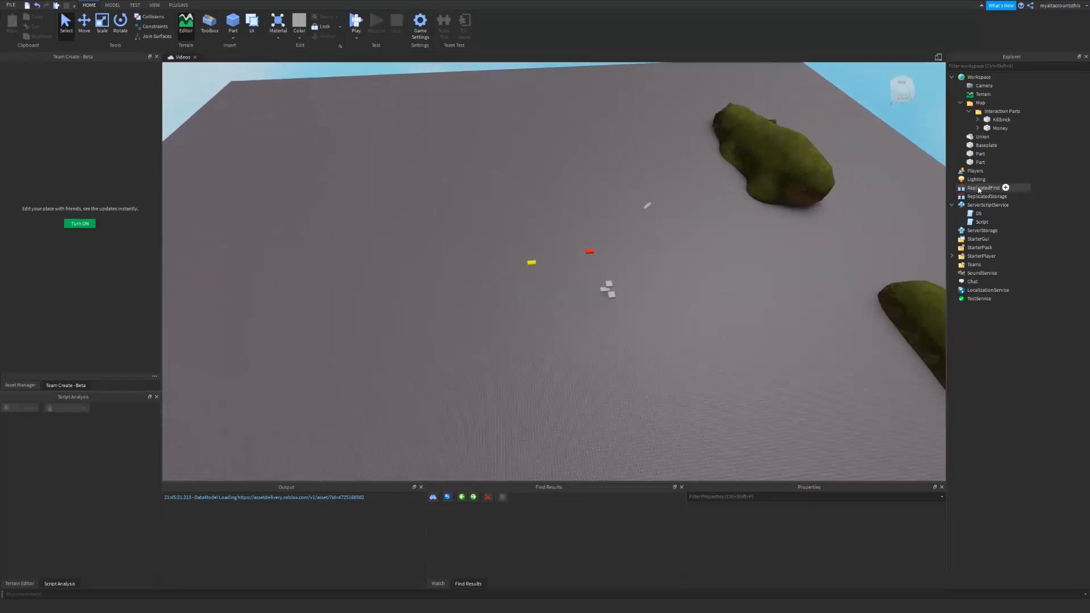
# Add a new folder to ReplicatedStorage and rename it 'Remotes'.
pyautogui.click(986, 196)
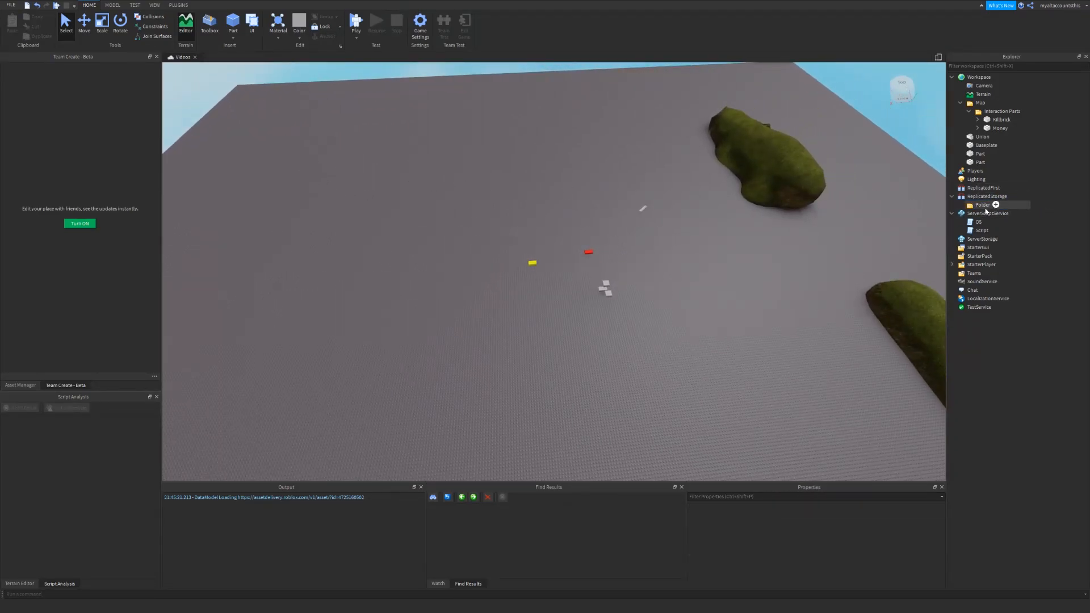
pyautogui.click(982, 204)
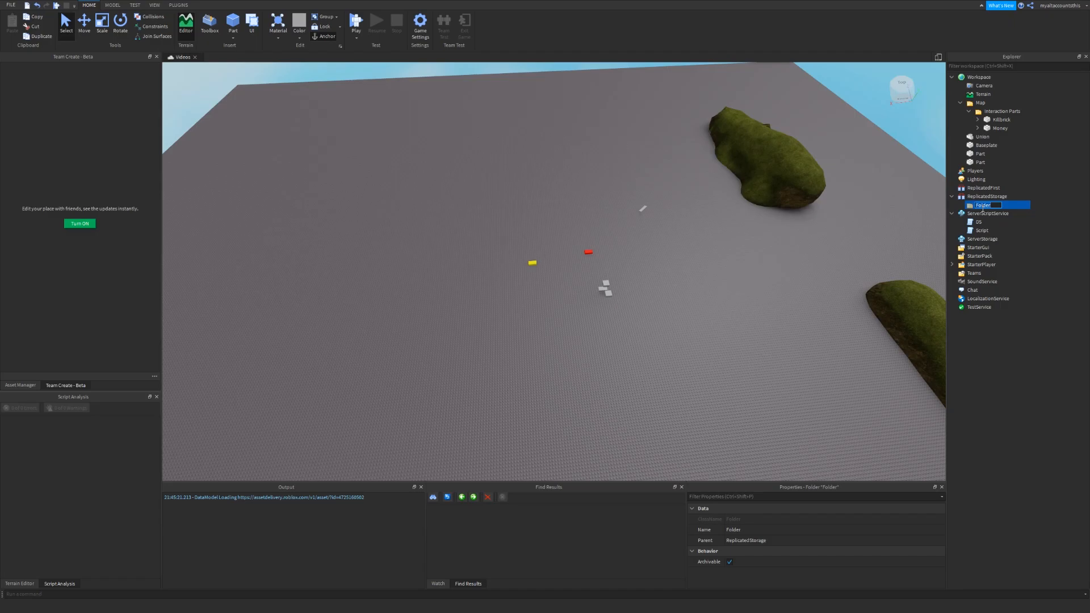
pyautogui.write('Remotes')
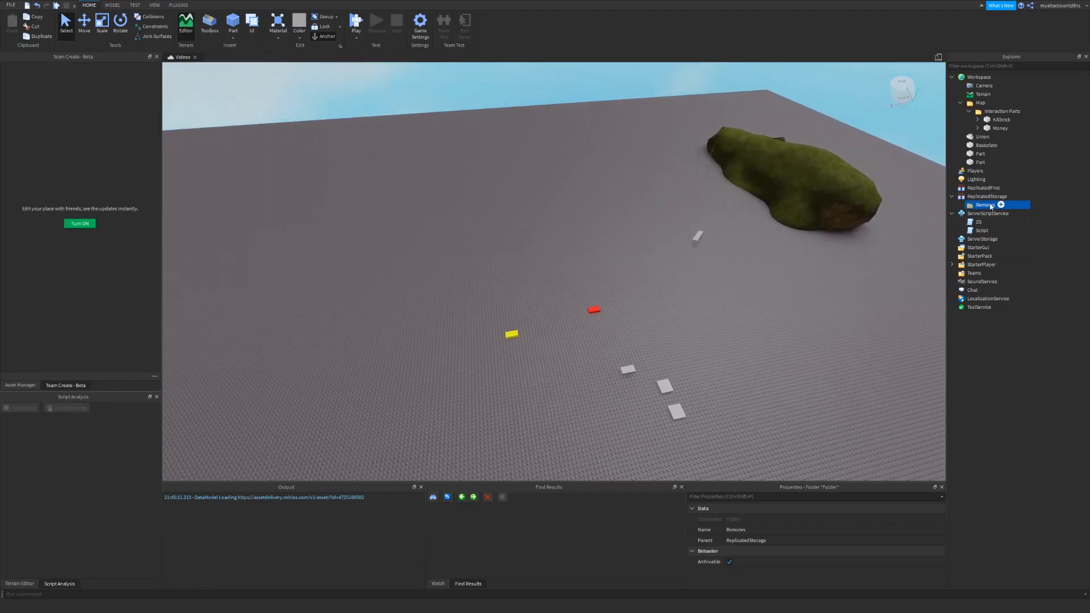
pyautogui.click(991, 196)
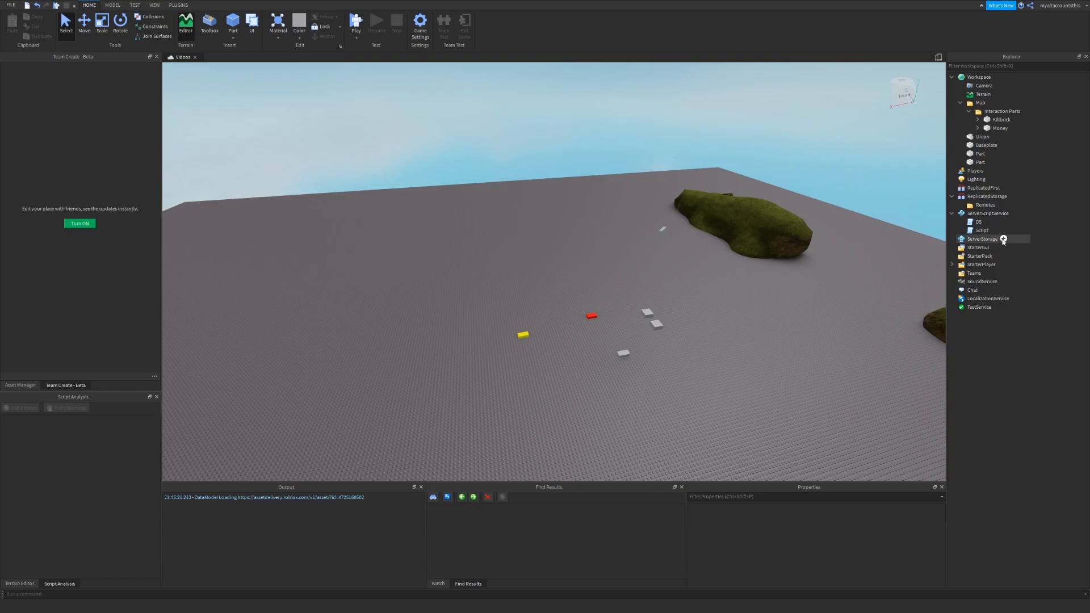
# Add a new folder to ServerStorage and begin renaming it to 'Maps'.
pyautogui.click(983, 239)
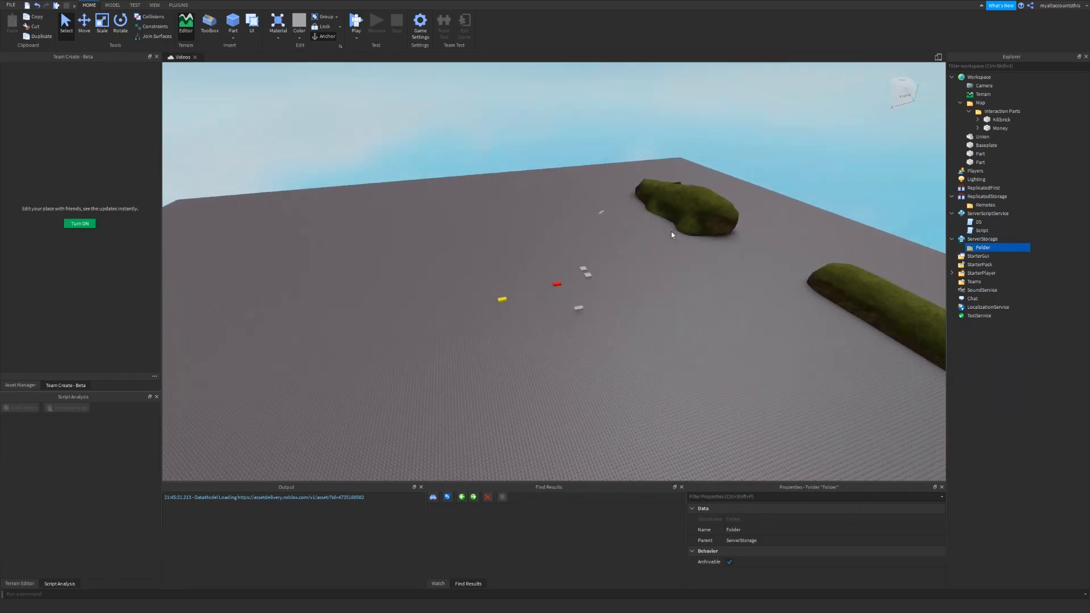
pyautogui.doubleClick(981, 247)
pyautogui.write('Maps')
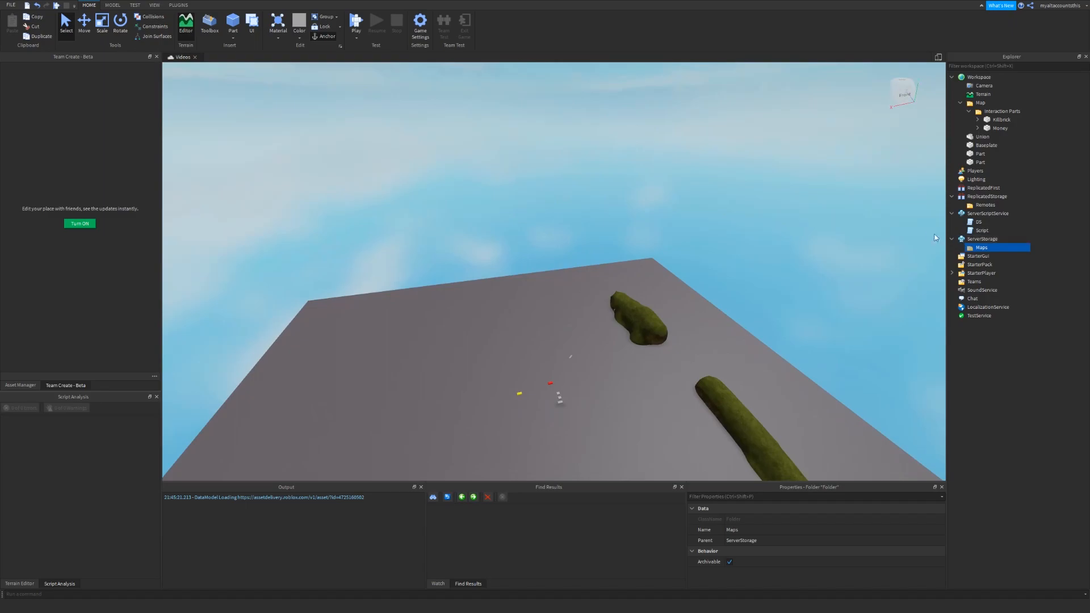
pyautogui.moveTo(831, 196)
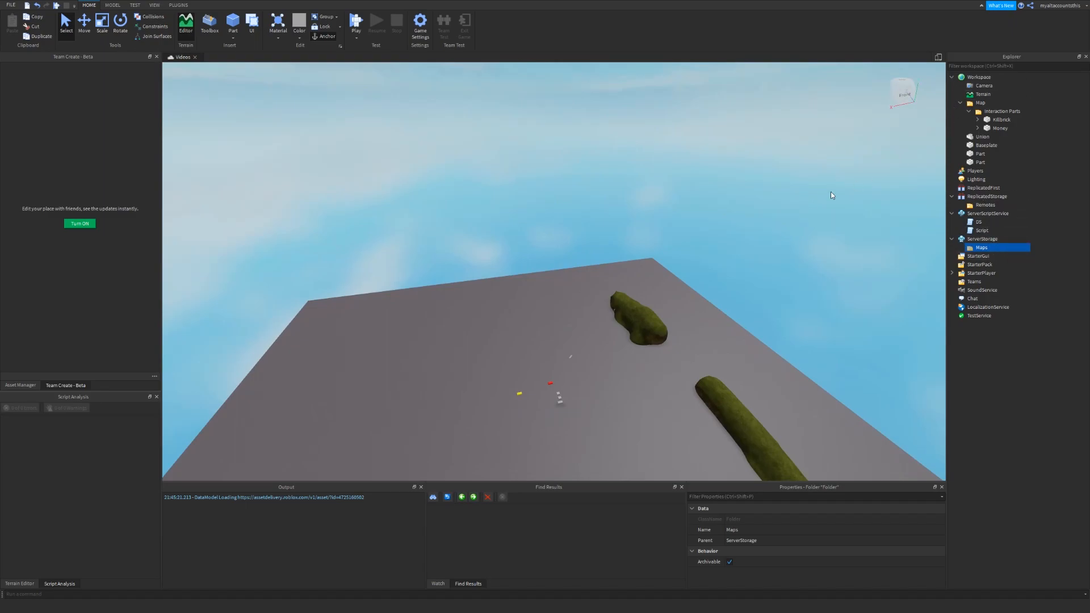